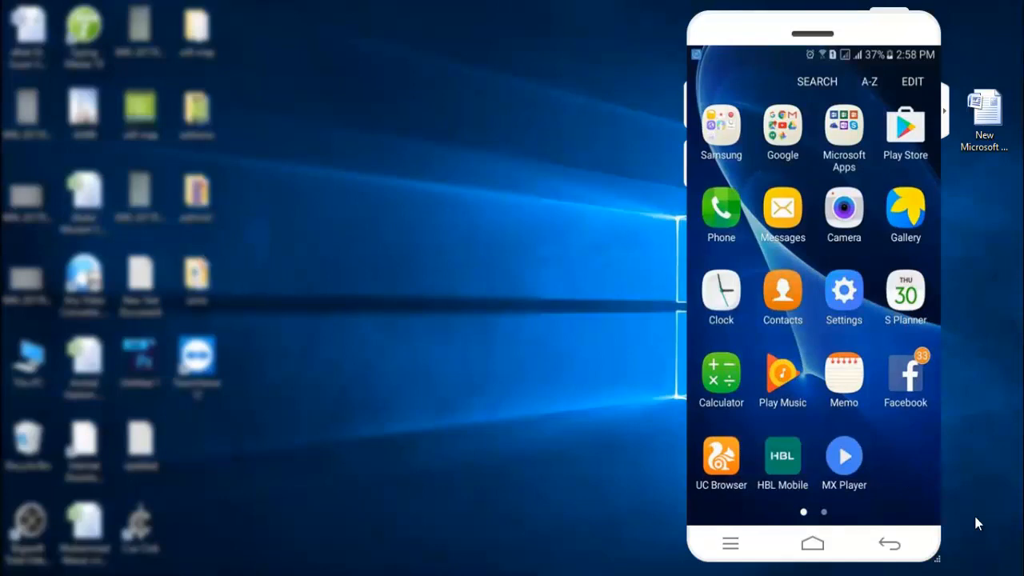
mouse_move(964, 185)
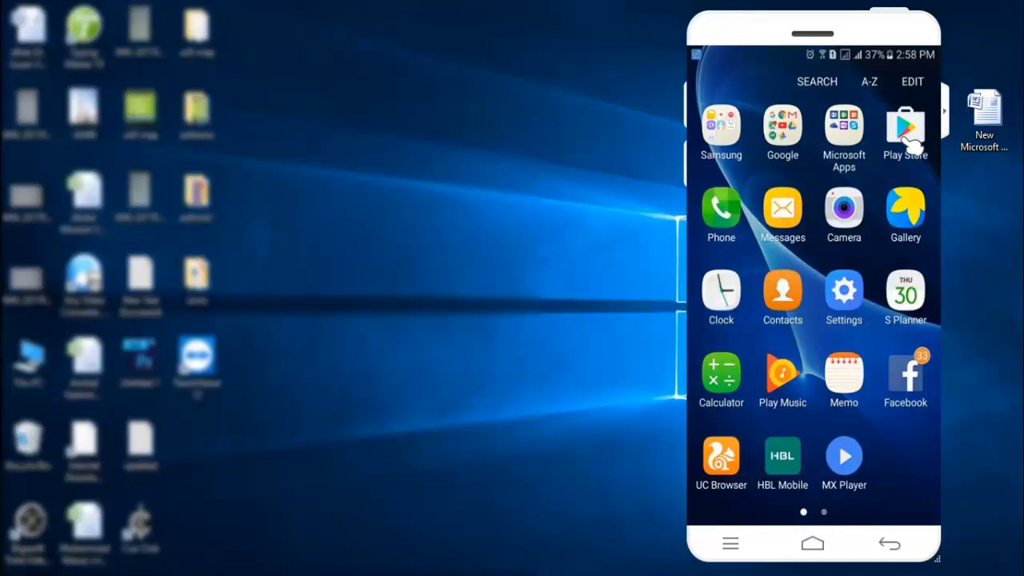
Step: Launch the Google Play Store from the Android home screen
click(905, 128)
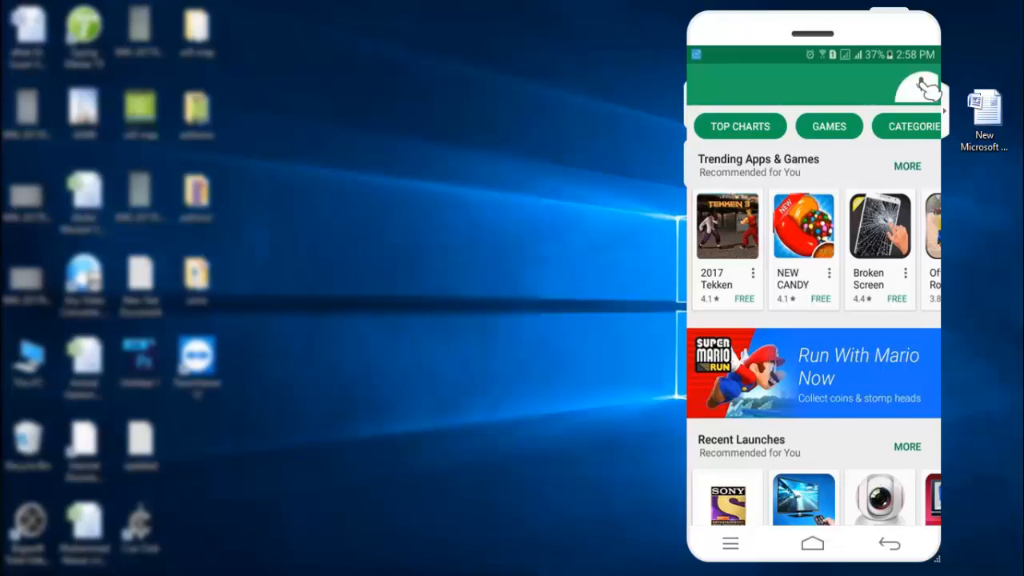
Step: Search Google Play for 'du' and open the DU Battery Saver - Power Saver listing
click(812, 88)
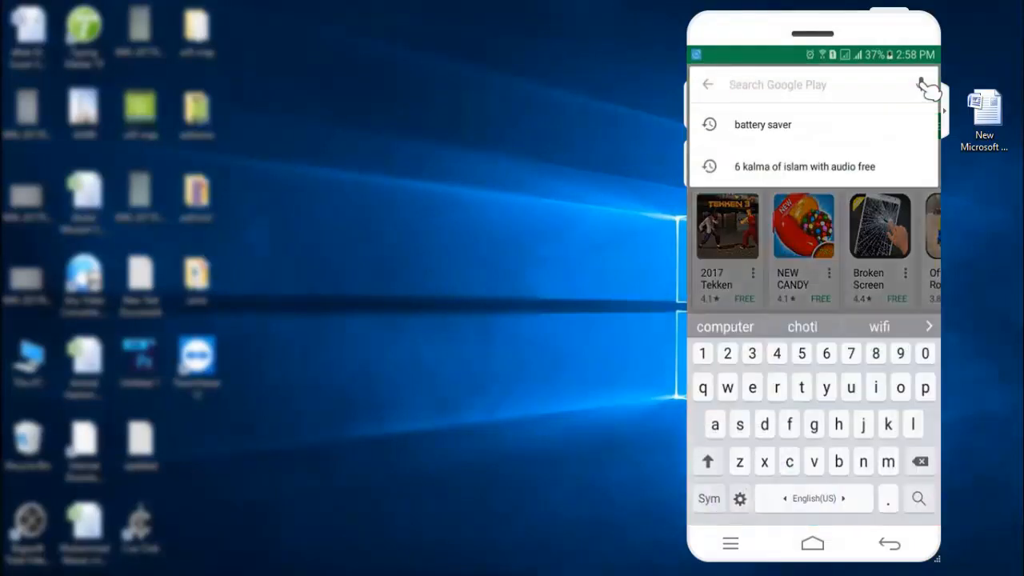
text(u)
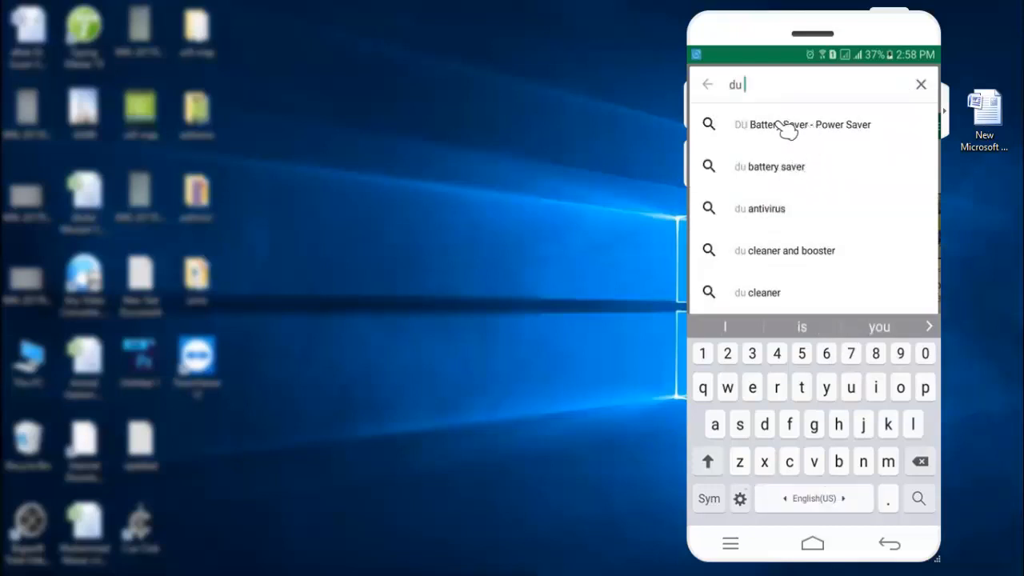
click(800, 124)
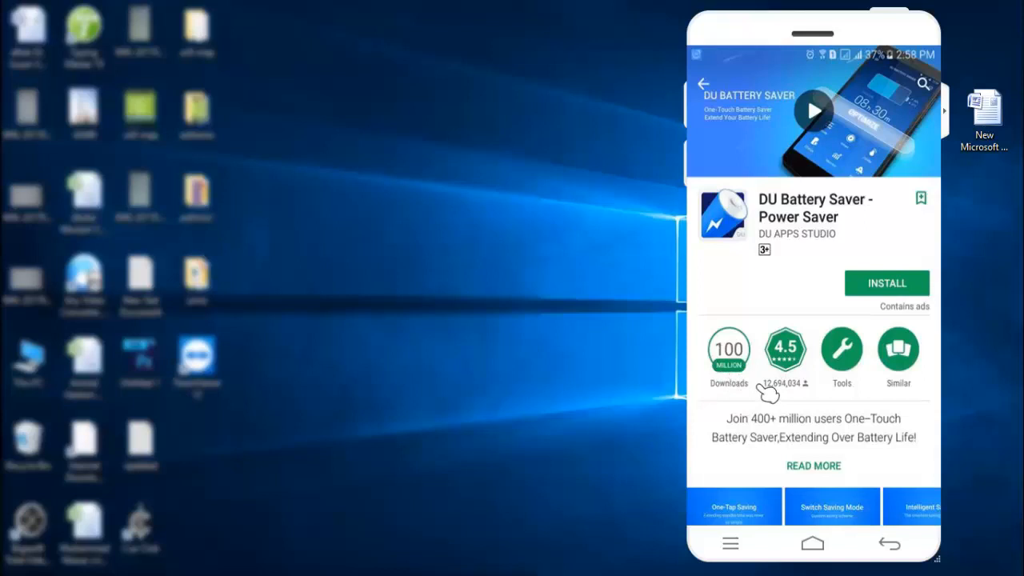
mouse_move(815, 368)
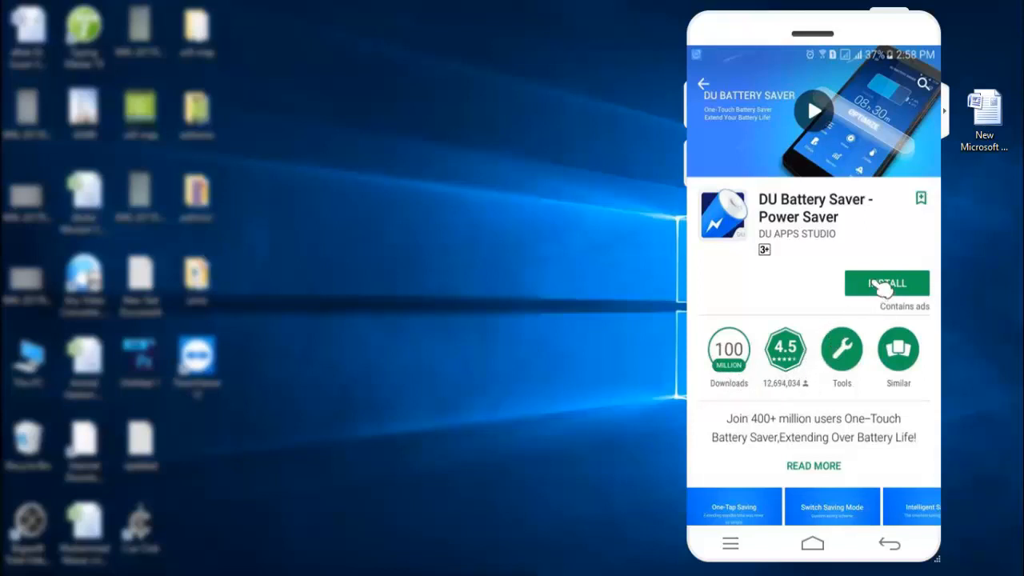
Step: Install DU Battery Saver - Power Saver, accepting the permissions it requests
click(886, 283)
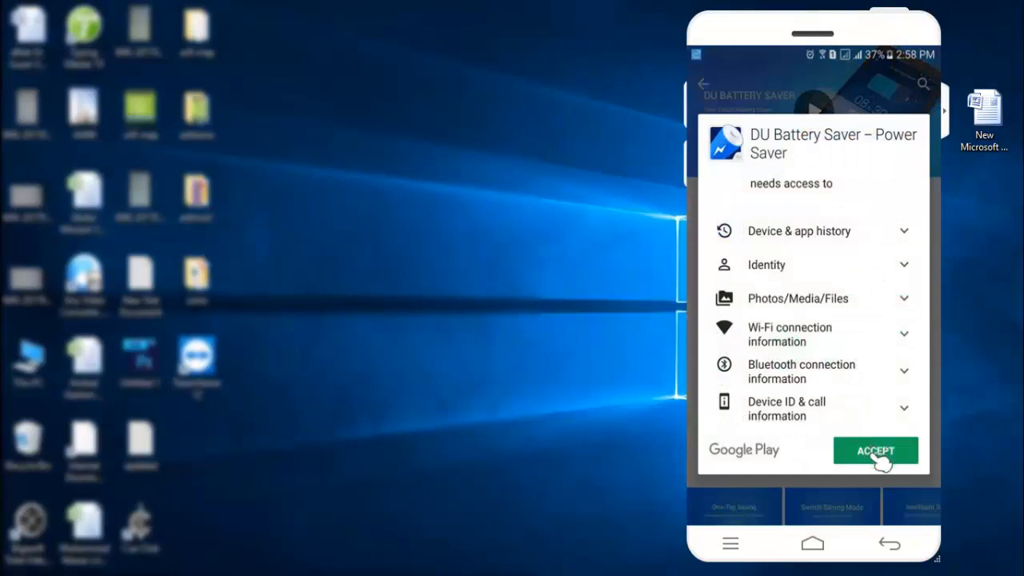
click(876, 451)
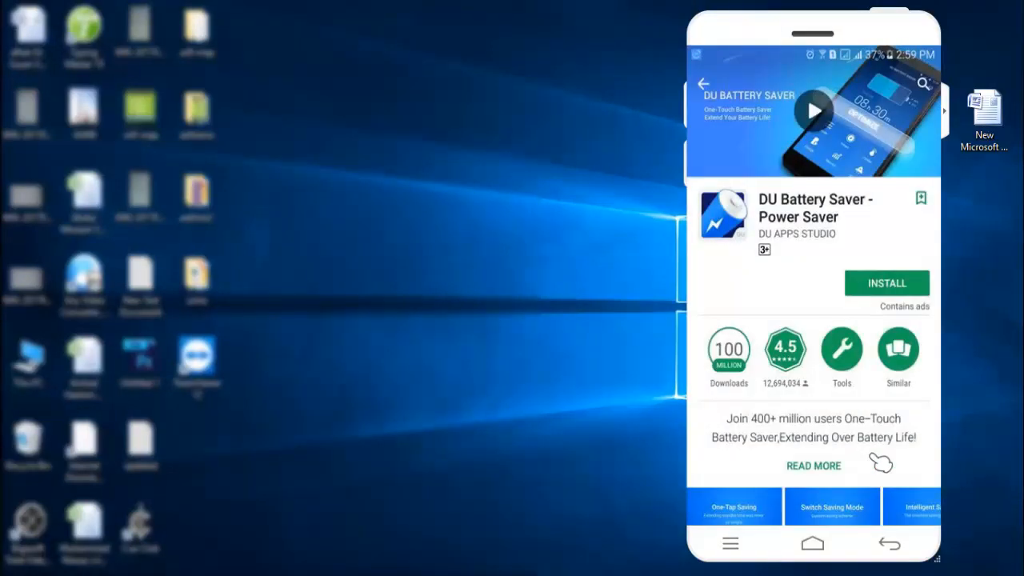
click(886, 282)
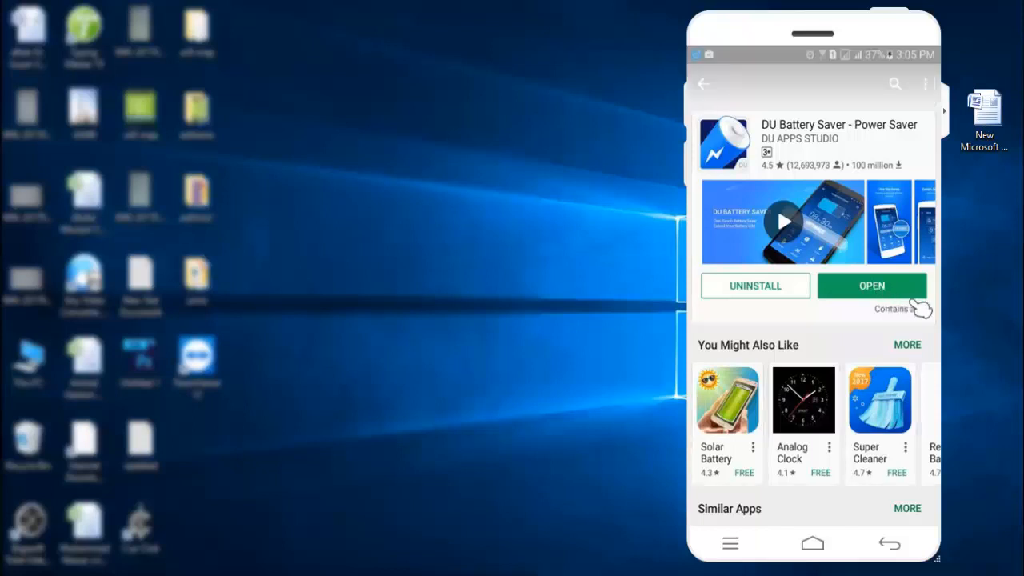
Step: Open the installed DU Battery Saver from its Play Store listing
scroll(down, 3)
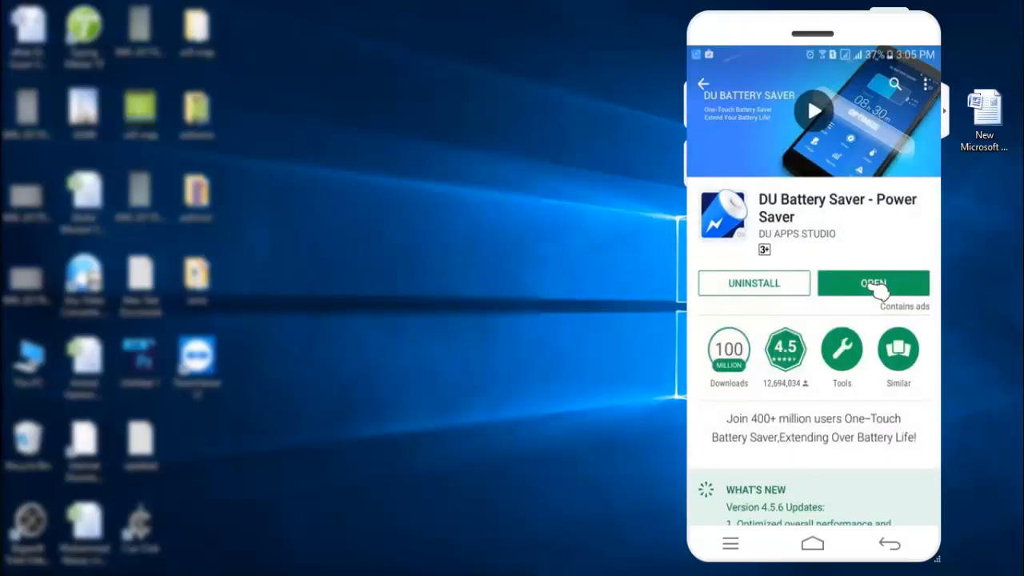
click(873, 283)
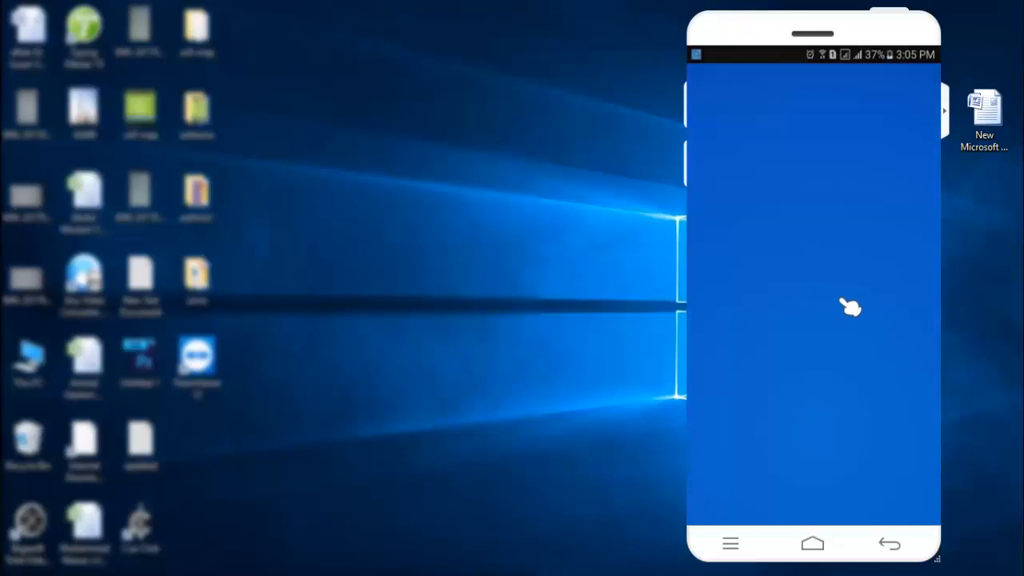
mouse_move(848, 304)
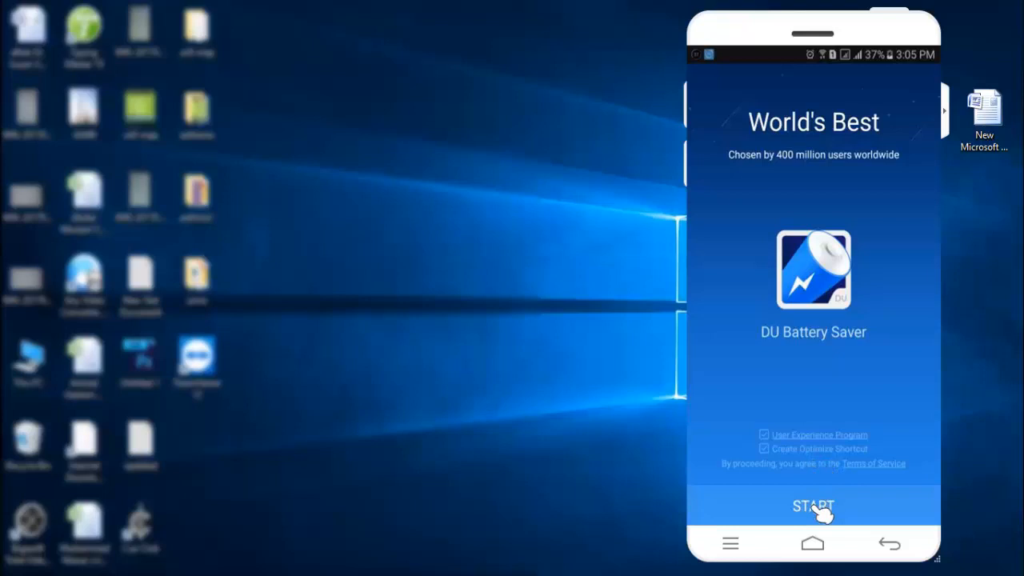
Step: Get past the welcome screen and run FIX NOW on the power-draining apps
click(813, 506)
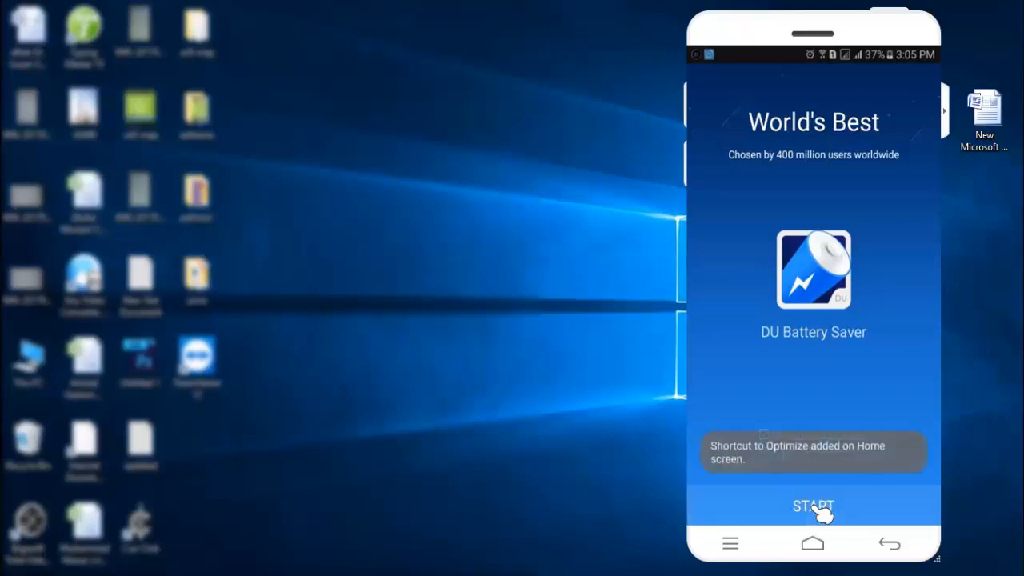
click(813, 505)
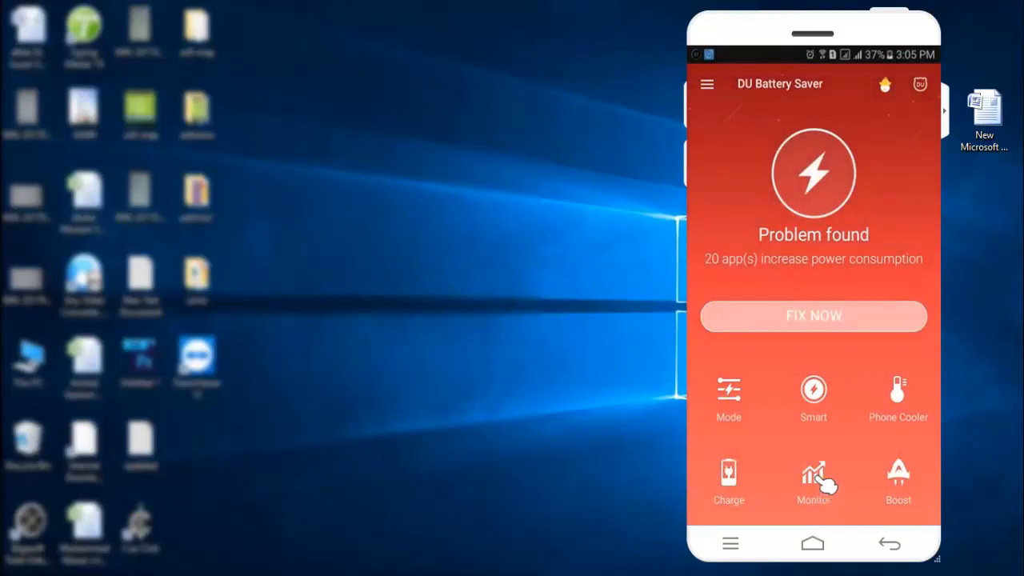
mouse_move(844, 276)
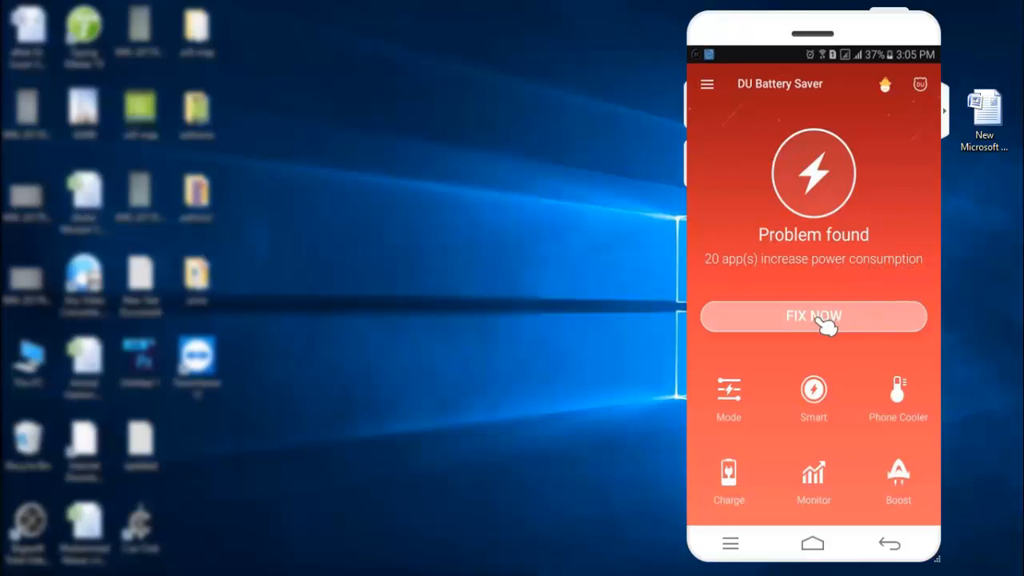
click(813, 316)
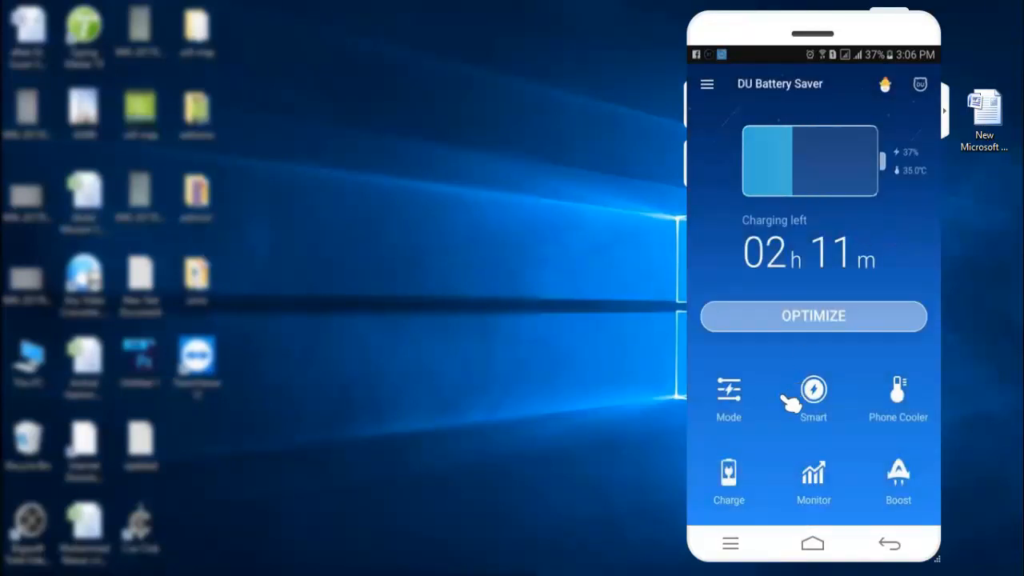
mouse_move(907, 396)
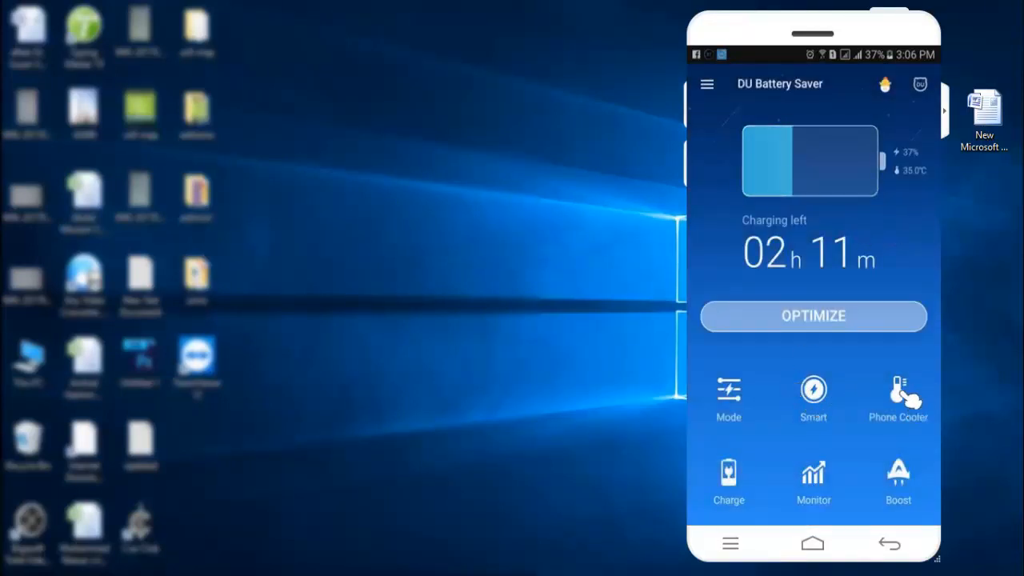
Step: Run a Phone Cooler cool-down on dailymotion and Facebook, leaving MobileGo unchecked
click(898, 392)
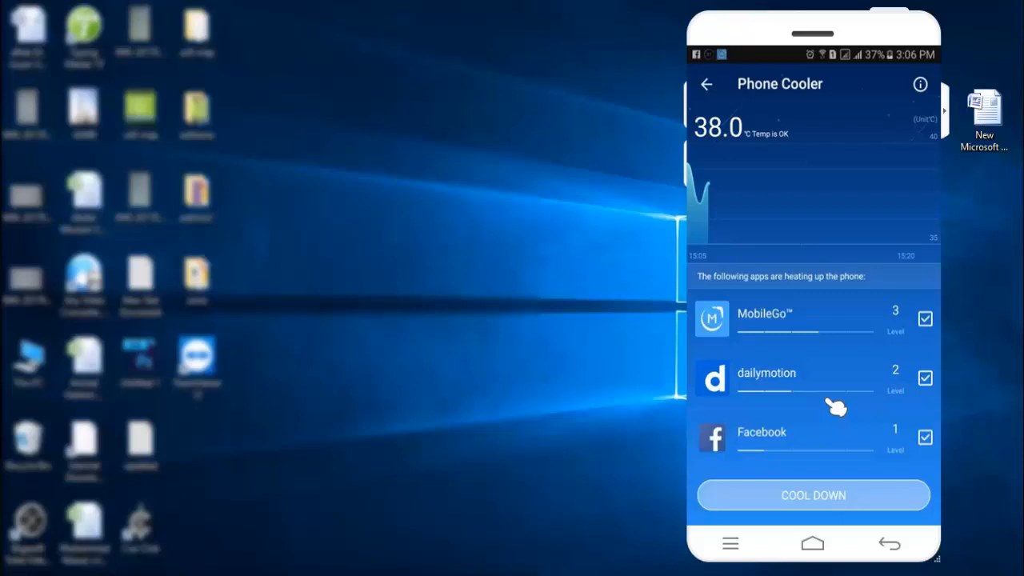
mouse_move(852, 448)
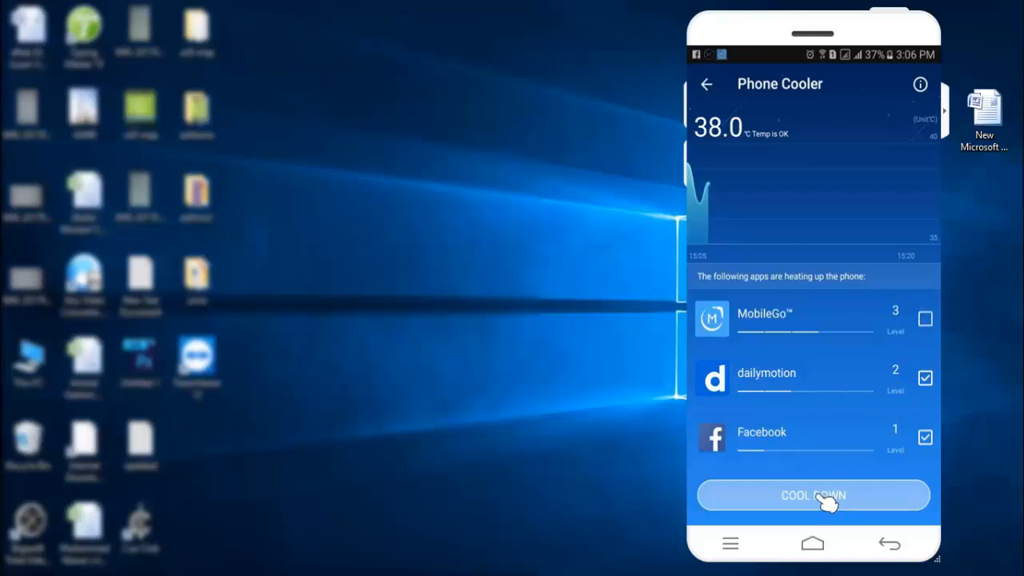
click(812, 496)
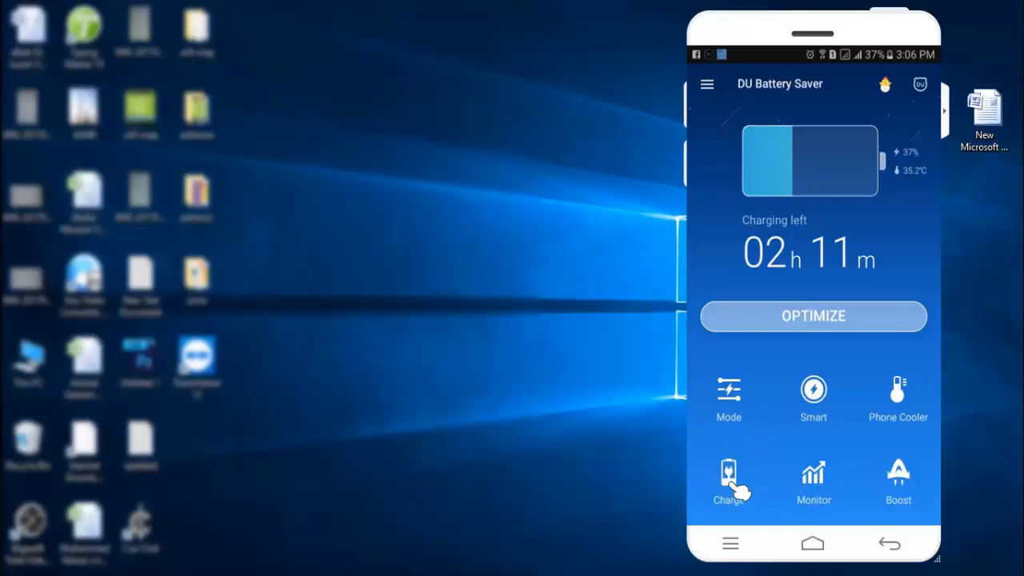
Step: On the Charge screen, read the Full Charge explanation, then return to the dashboard
click(729, 480)
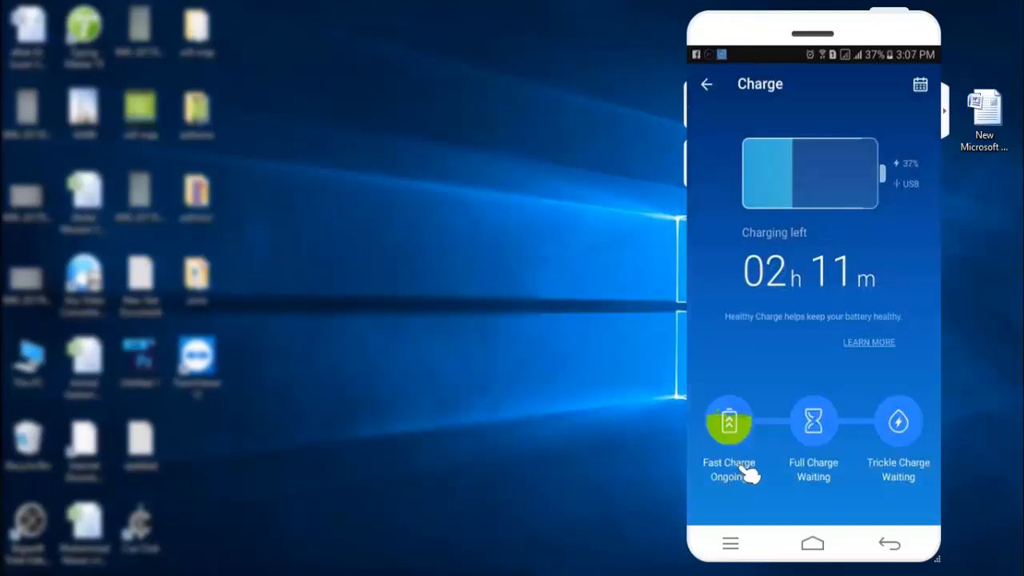
mouse_move(736, 494)
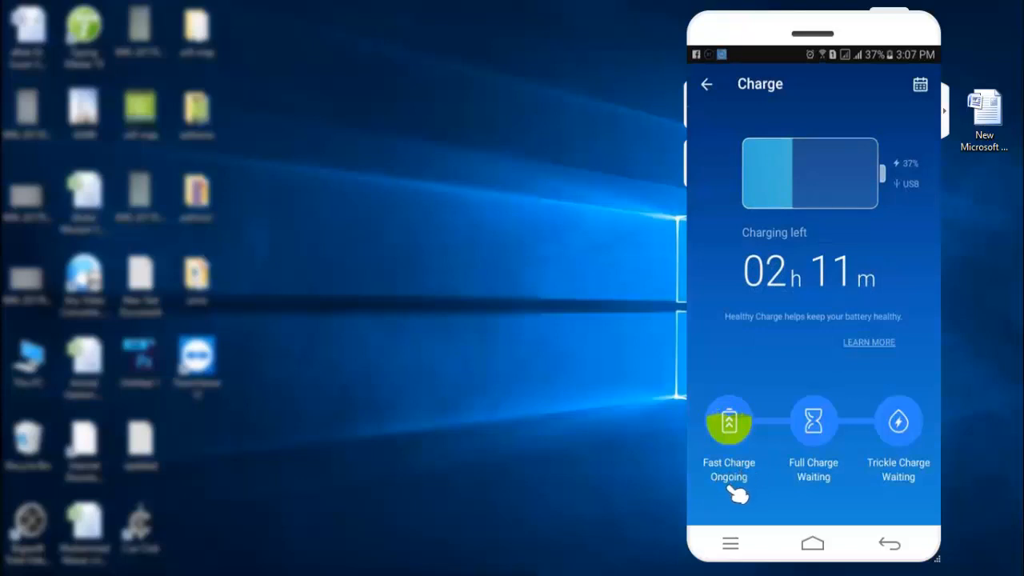
mouse_move(828, 457)
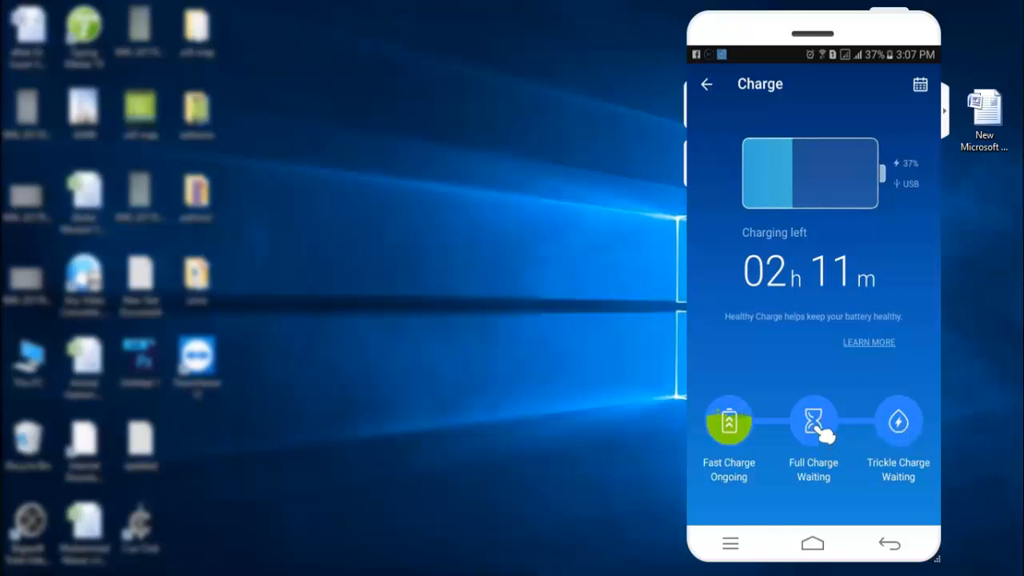
click(813, 423)
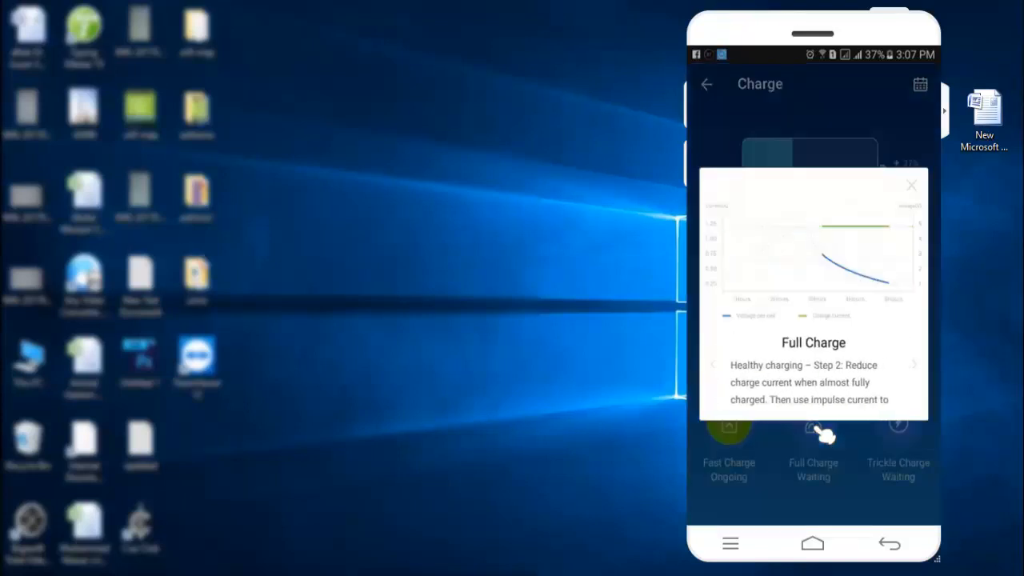
mouse_move(860, 383)
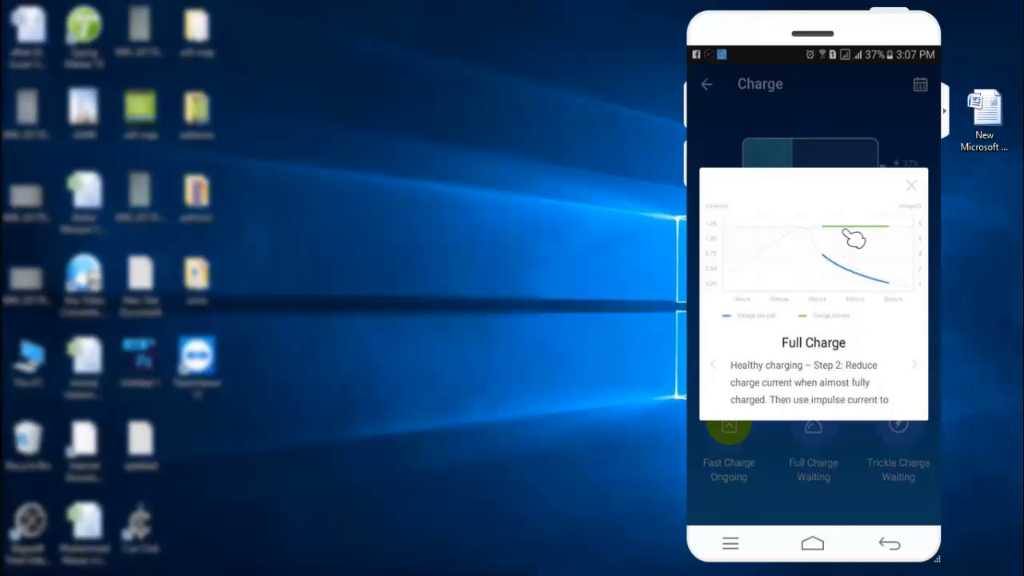
mouse_move(776, 446)
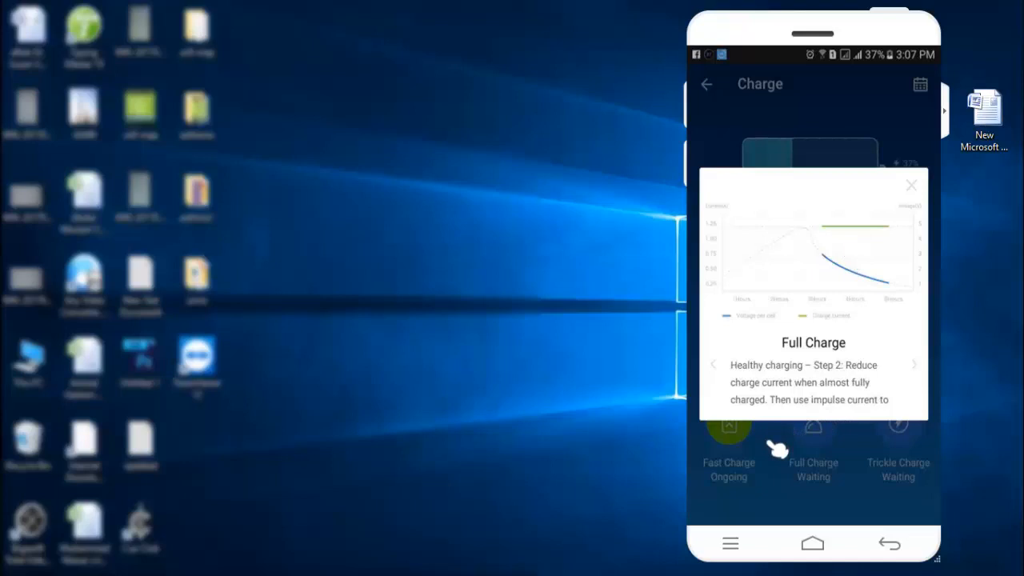
mouse_move(866, 430)
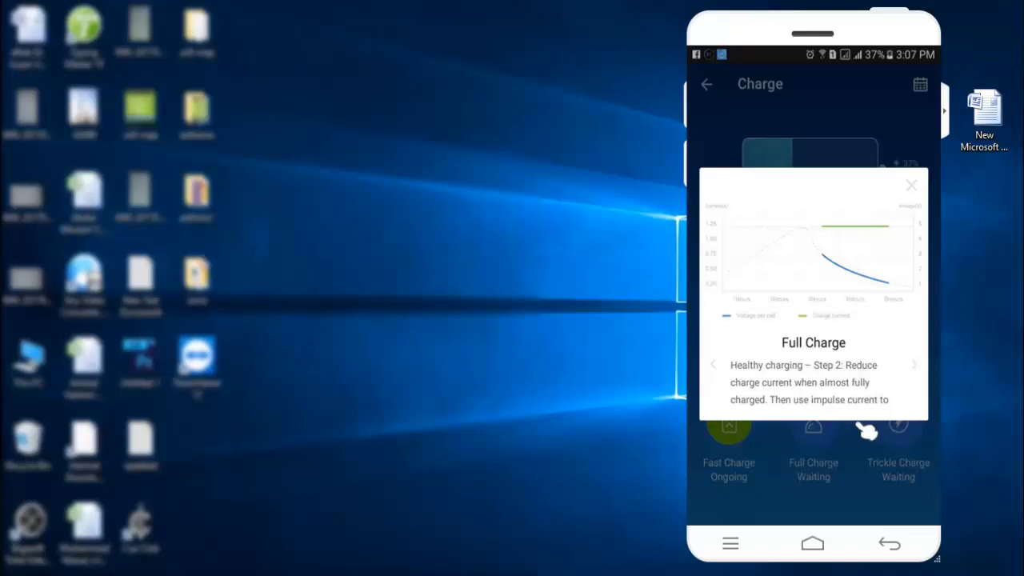
mouse_move(716, 96)
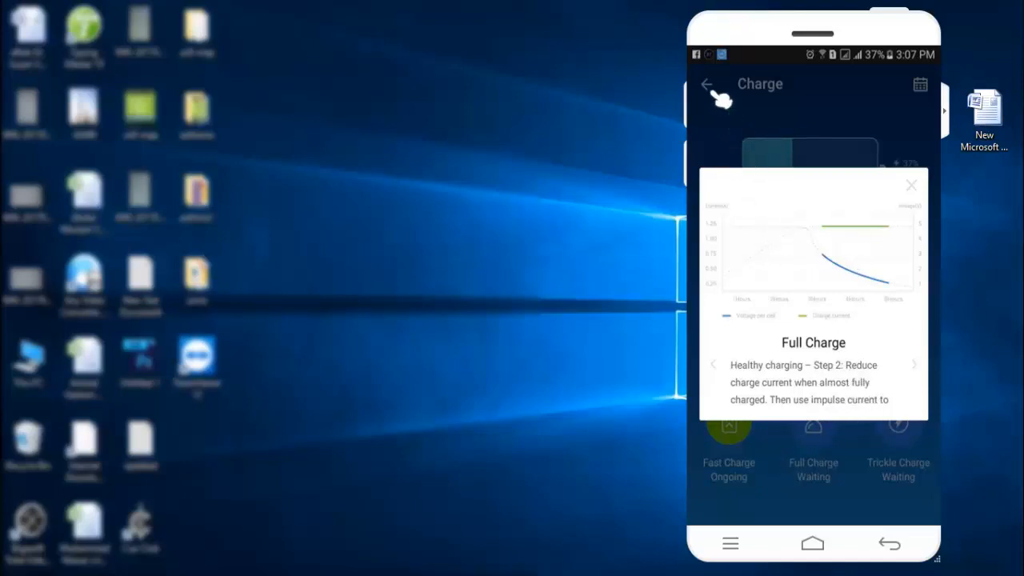
click(911, 185)
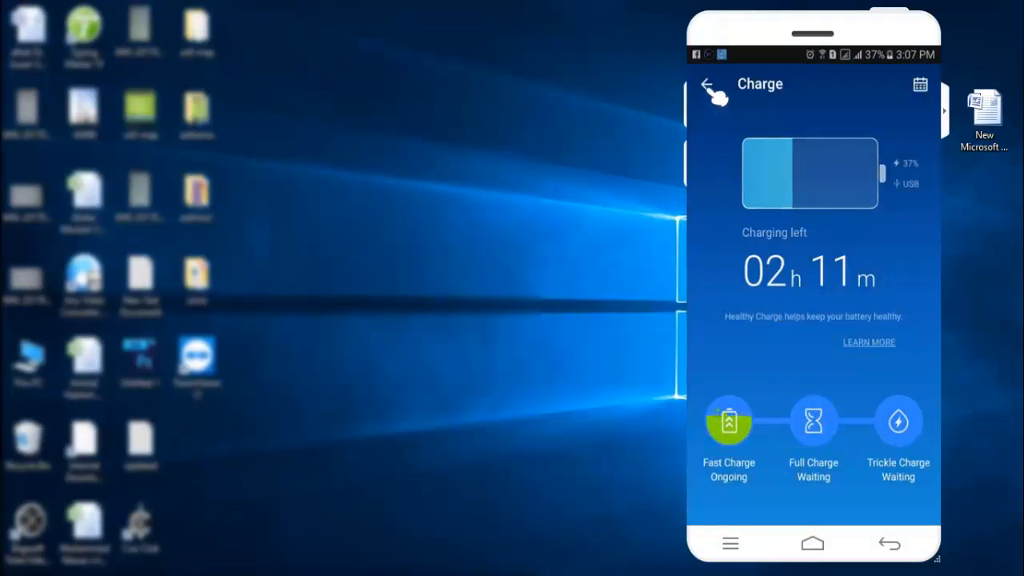
click(707, 86)
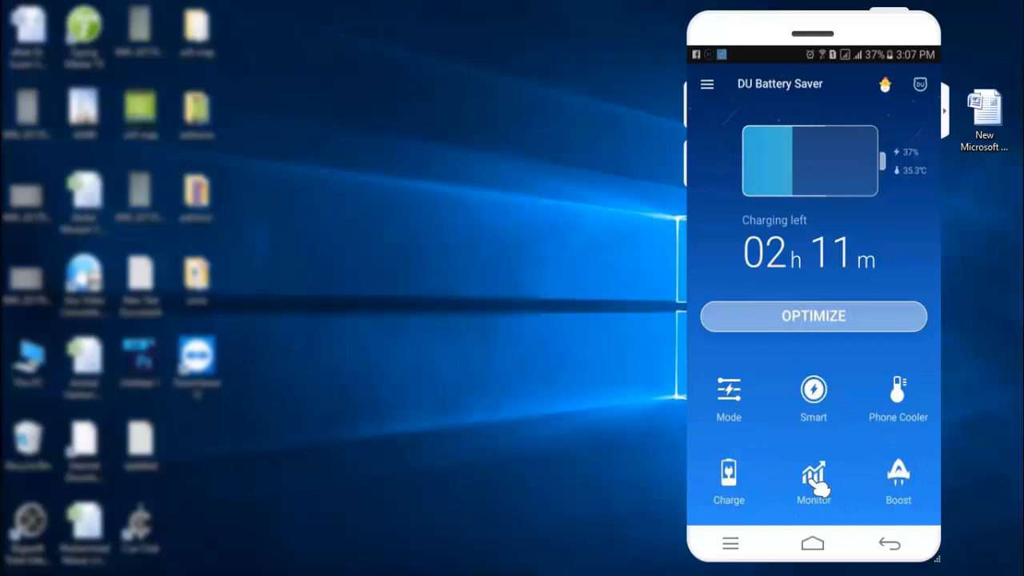
click(812, 480)
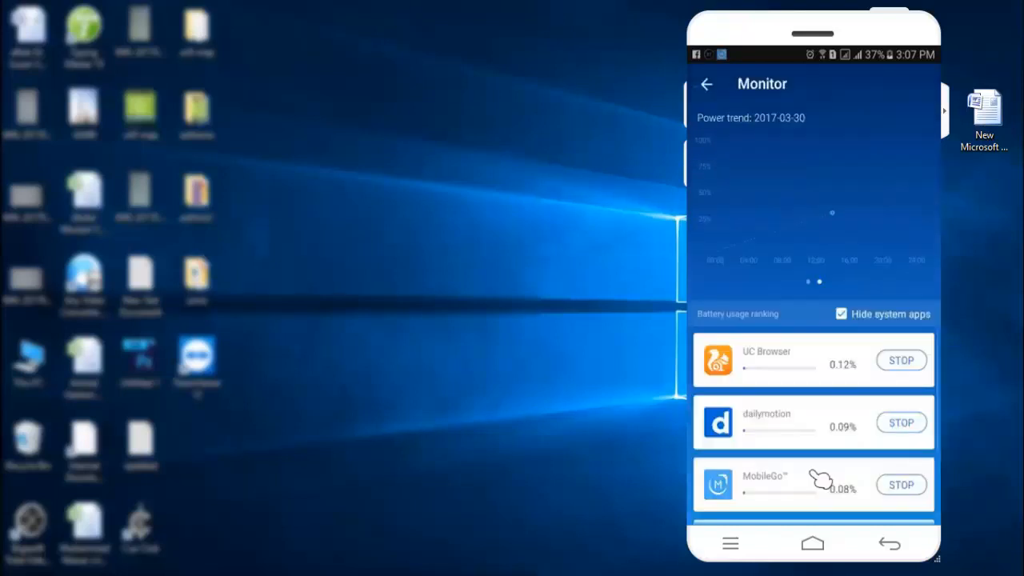
mouse_move(762, 364)
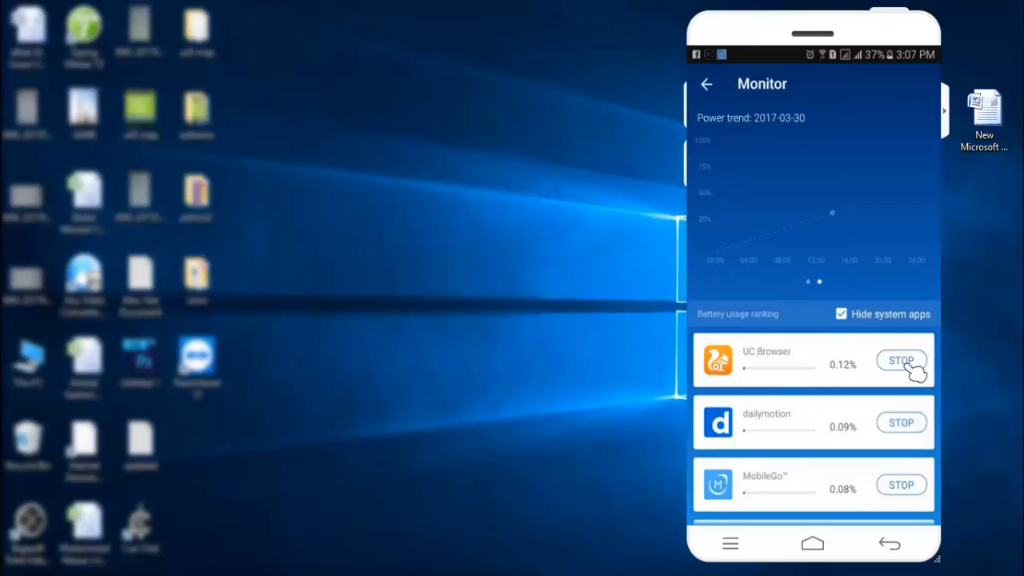
click(706, 83)
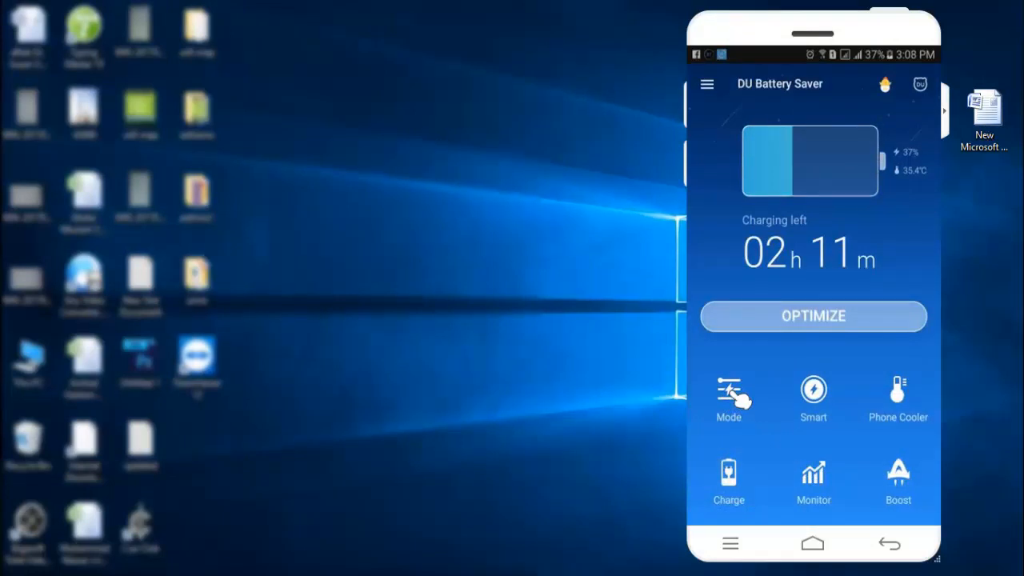
click(728, 400)
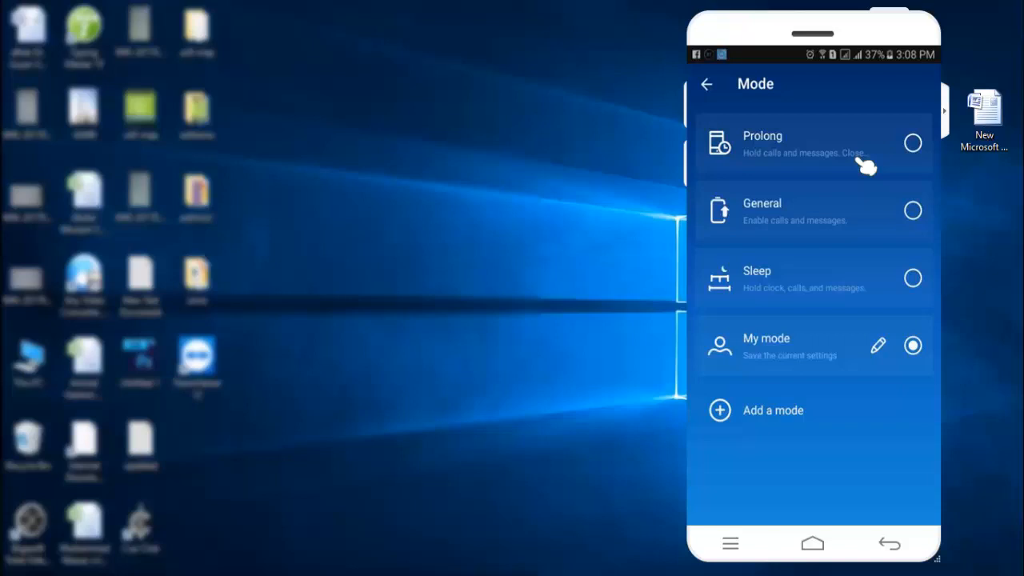
mouse_move(850, 238)
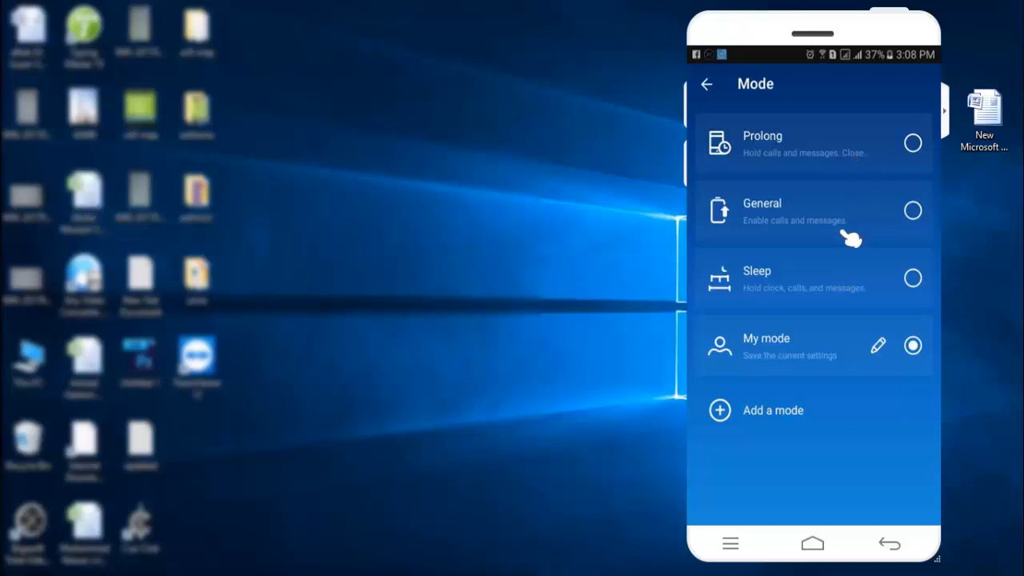
mouse_move(864, 286)
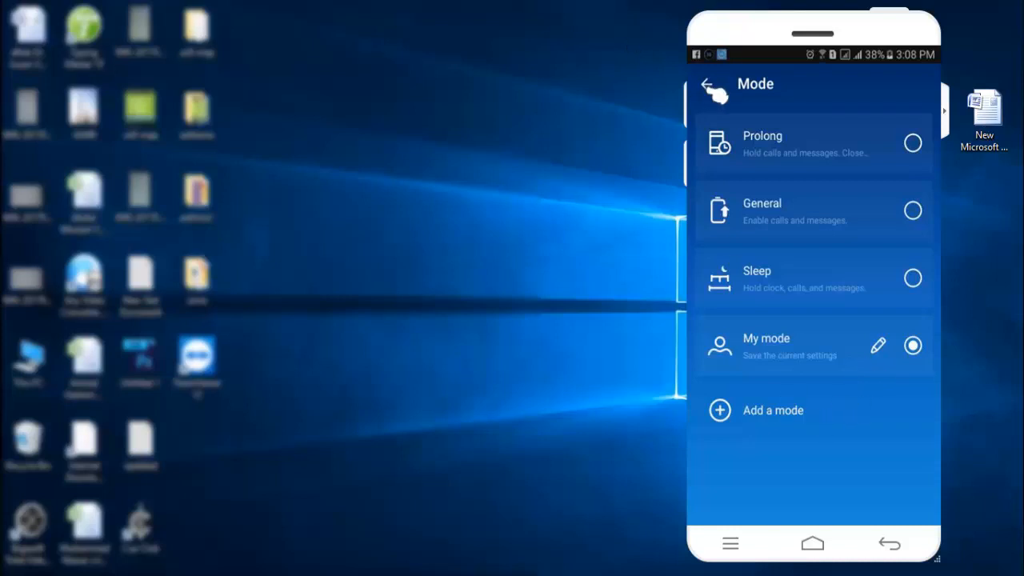
click(714, 88)
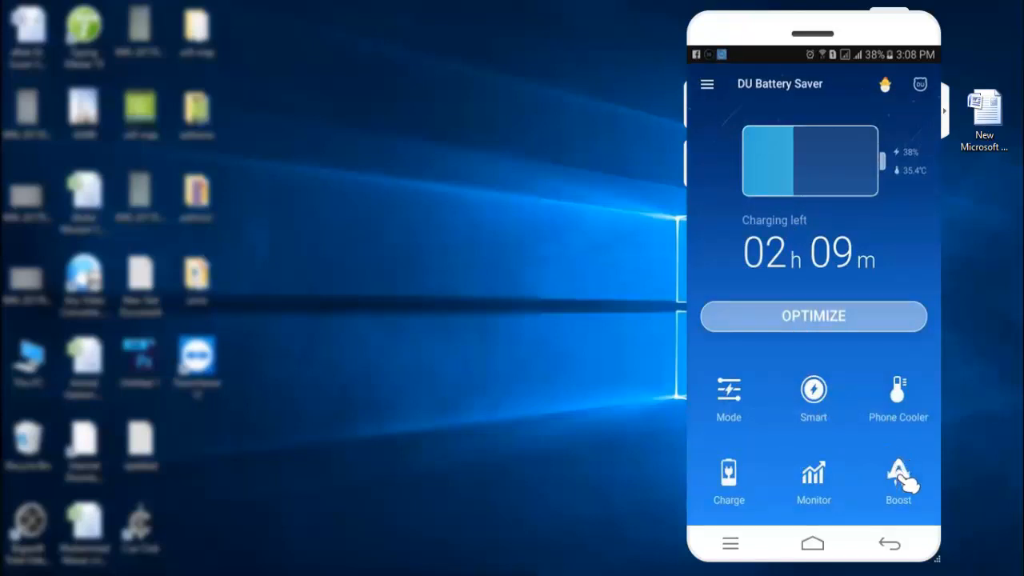
click(897, 480)
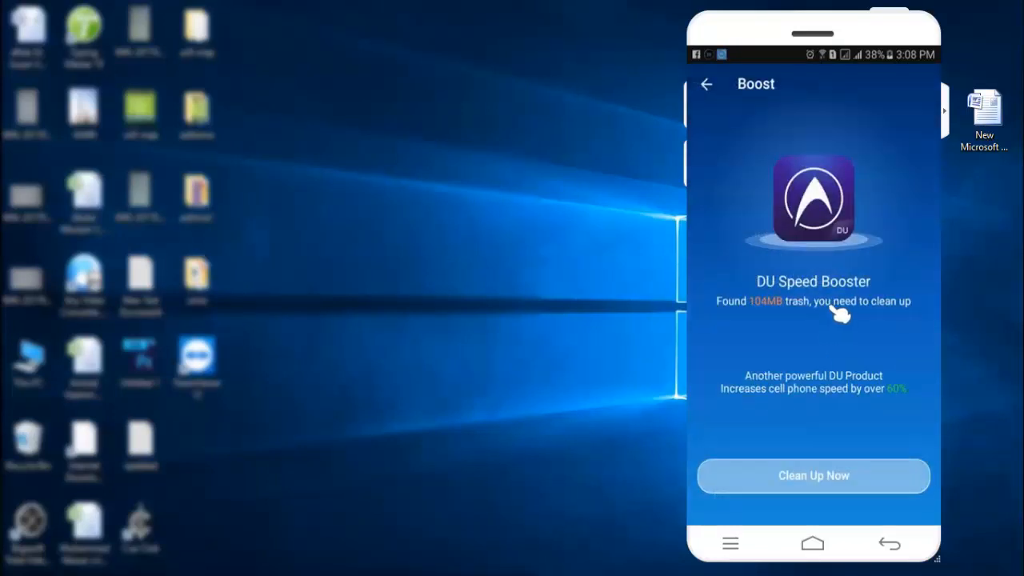
click(705, 84)
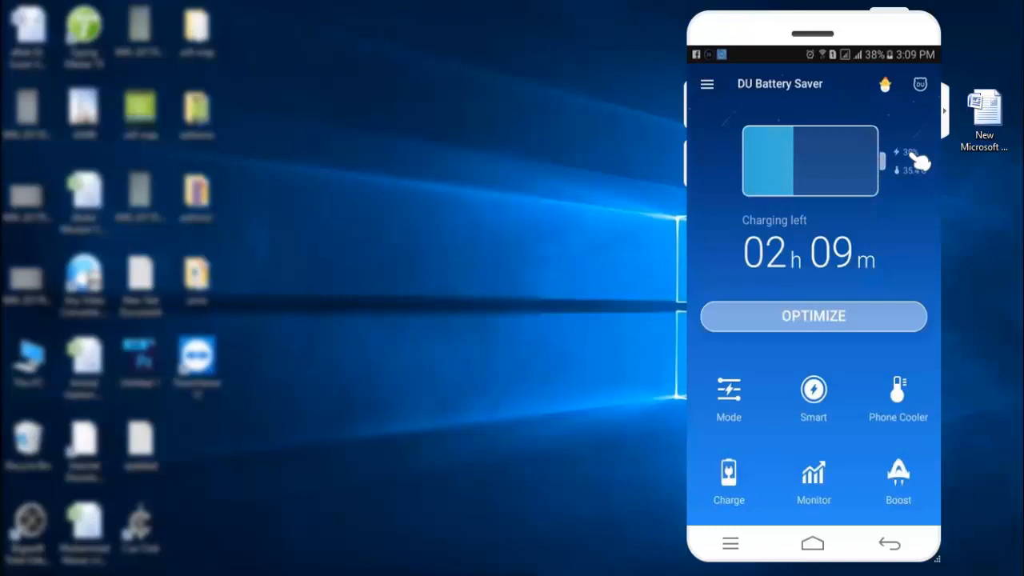
click(889, 544)
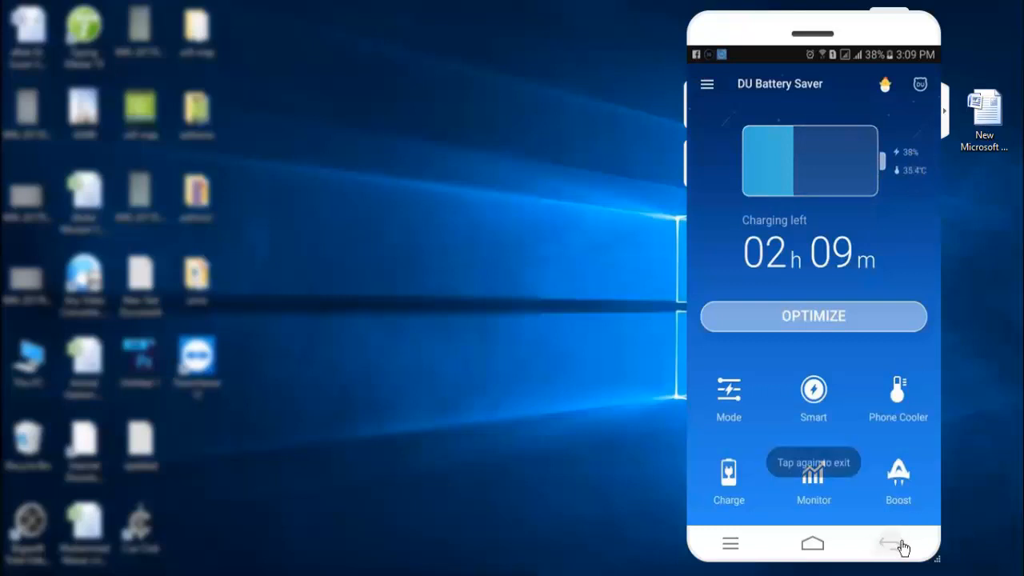